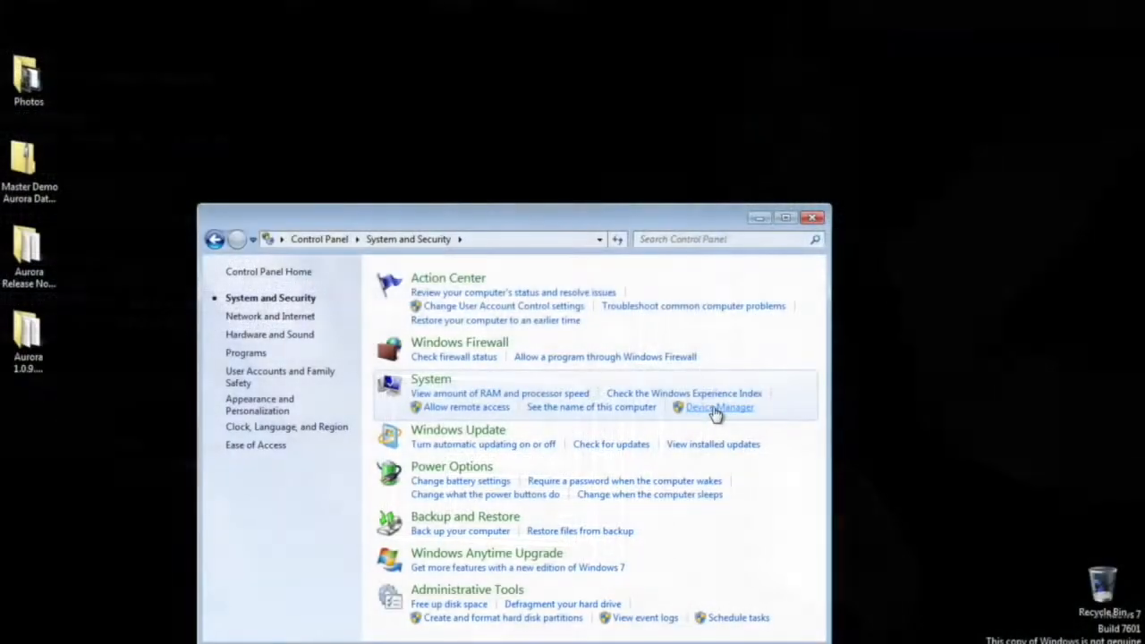
Step: Expand Ports (COM & LPT) in Device Manager and confirm the USB serial adapter is on COM3
click(719, 408)
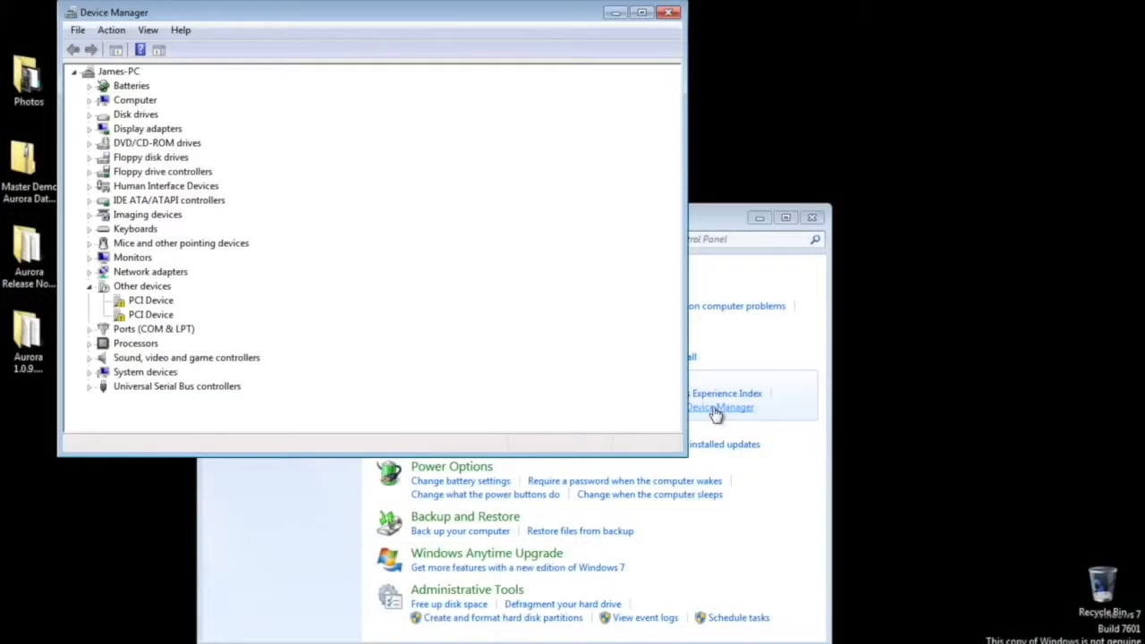
mouse_move(347, 397)
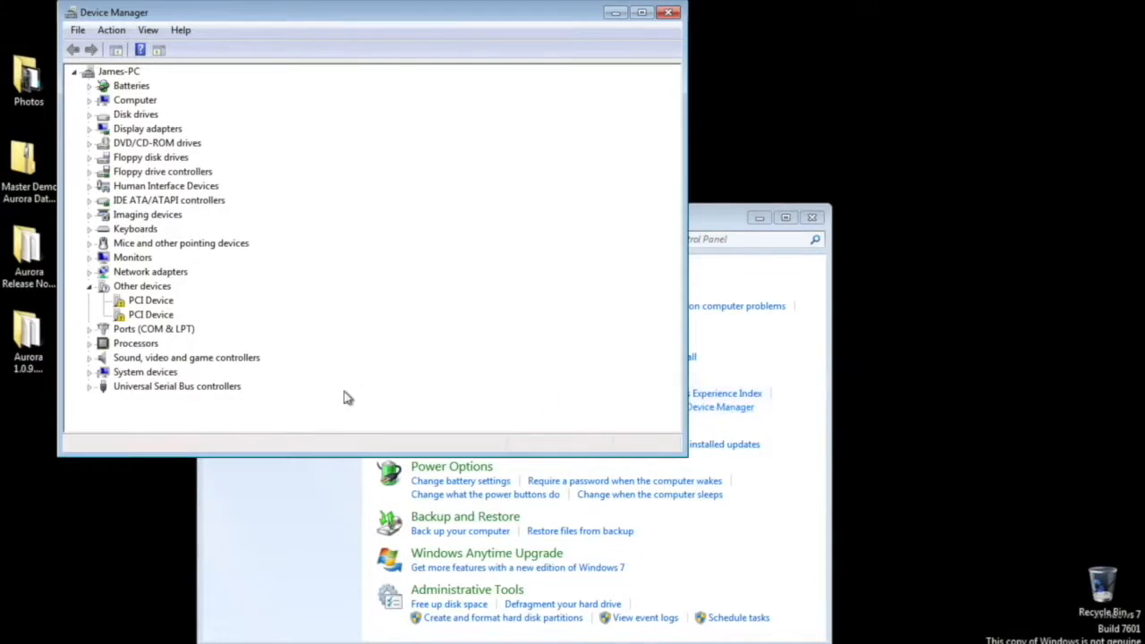
click(89, 329)
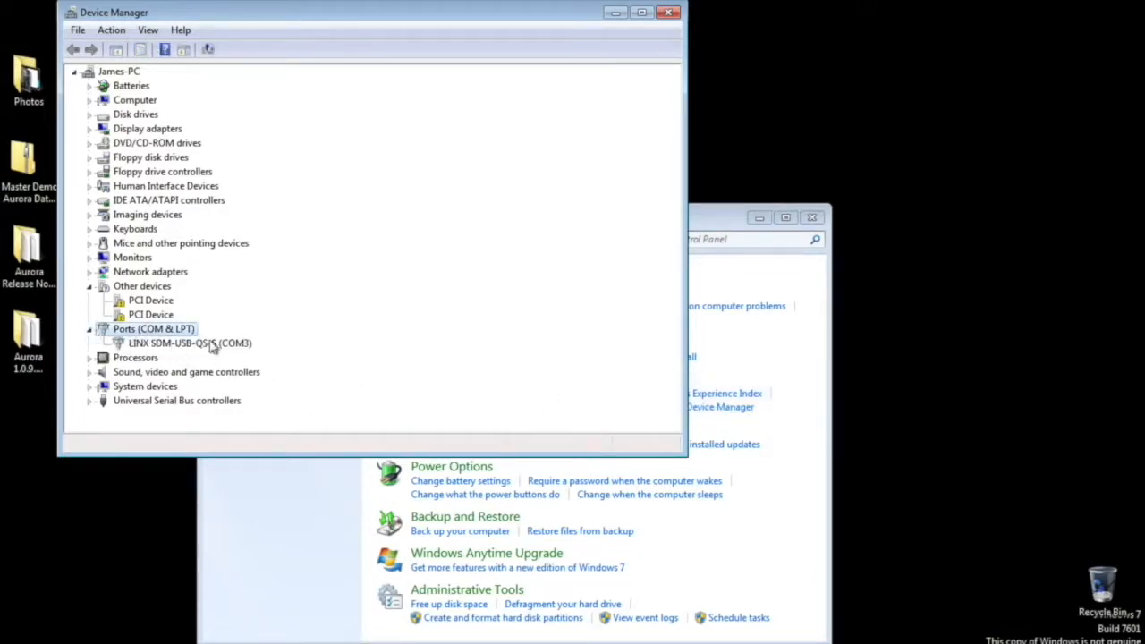
click(190, 343)
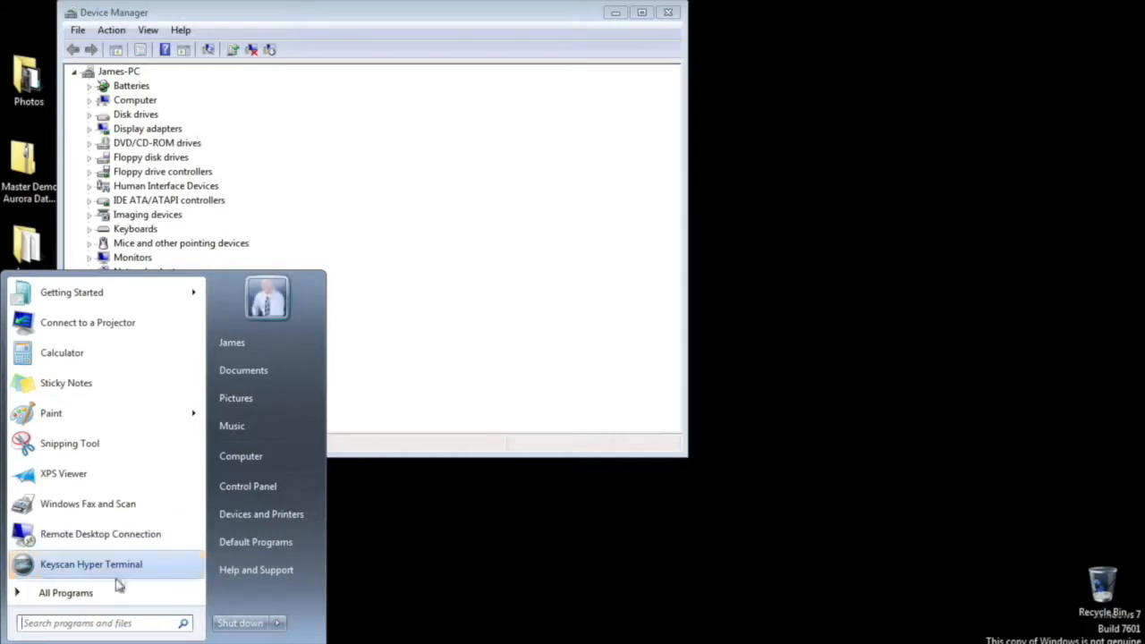
Step: Start the Keyscan NETCOM Utility from All Programs
click(65, 592)
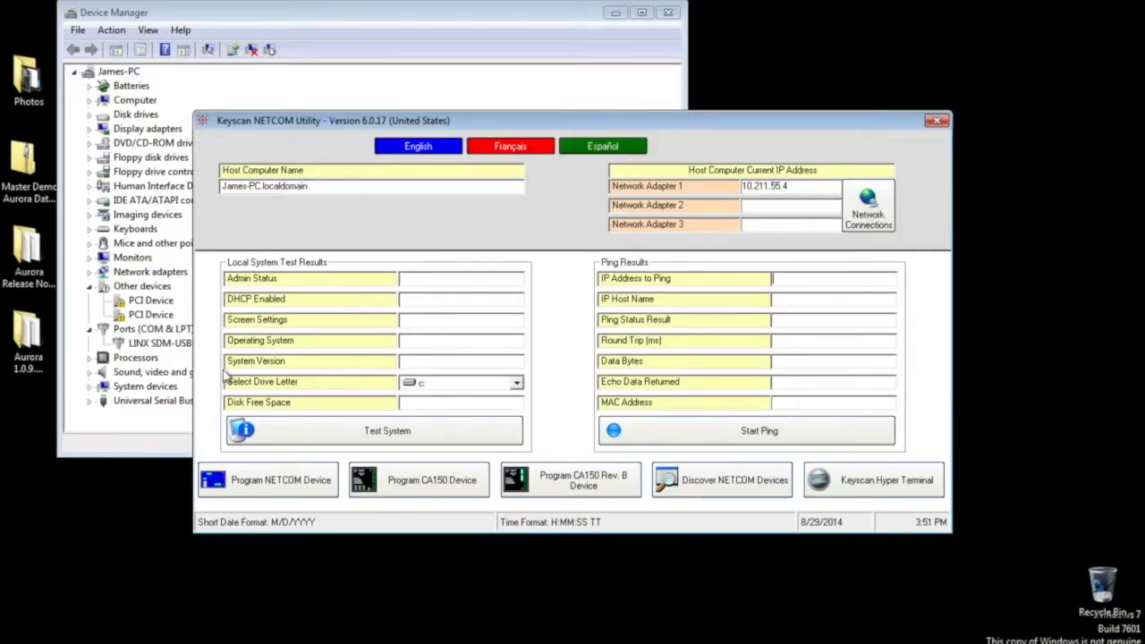
Step: Begin Program NETCOM Device to reach the NETCOM2/NETCOM6 board-type choice
click(267, 479)
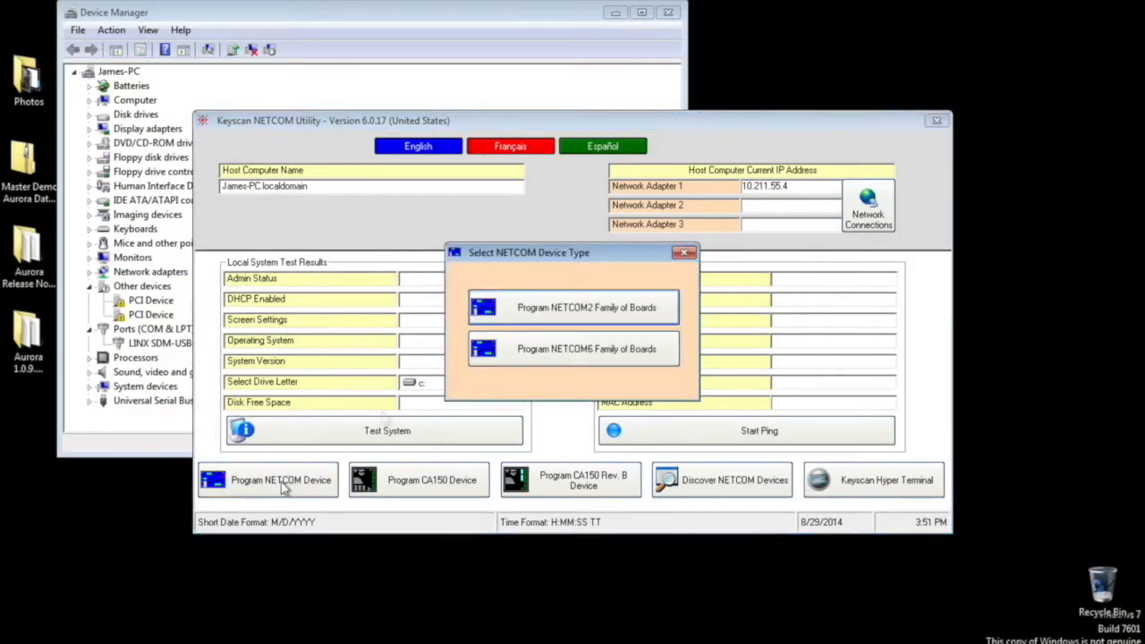
mouse_move(385, 419)
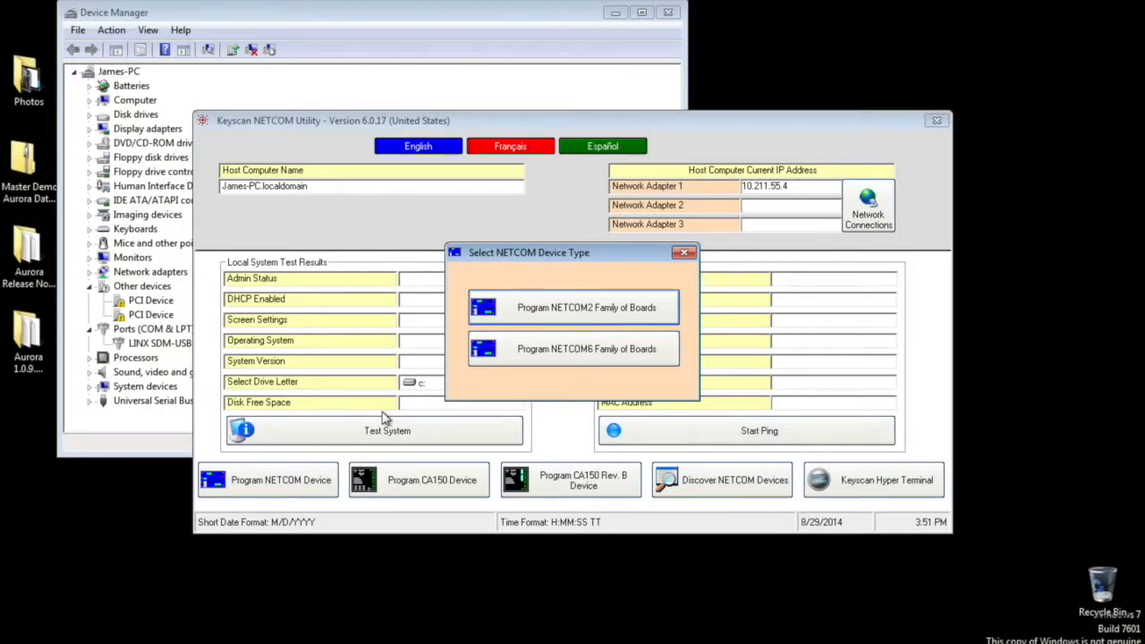
Step: Program the NETCOM2 board with static IP 192.168.1.50 through Comm Port 3
click(572, 308)
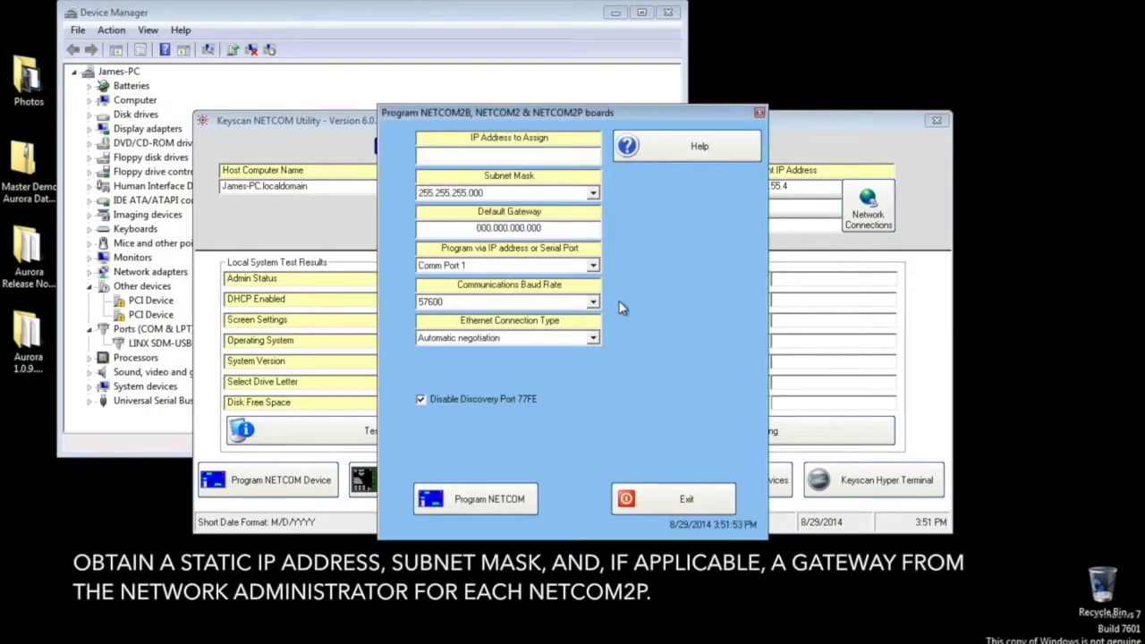
text(1)
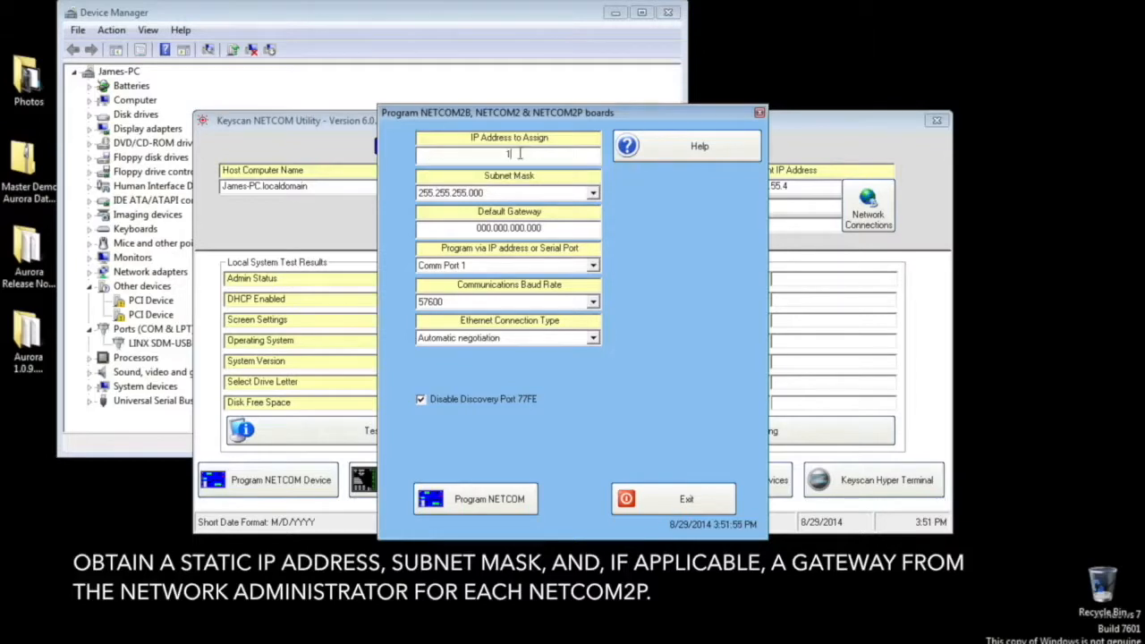
click(594, 265)
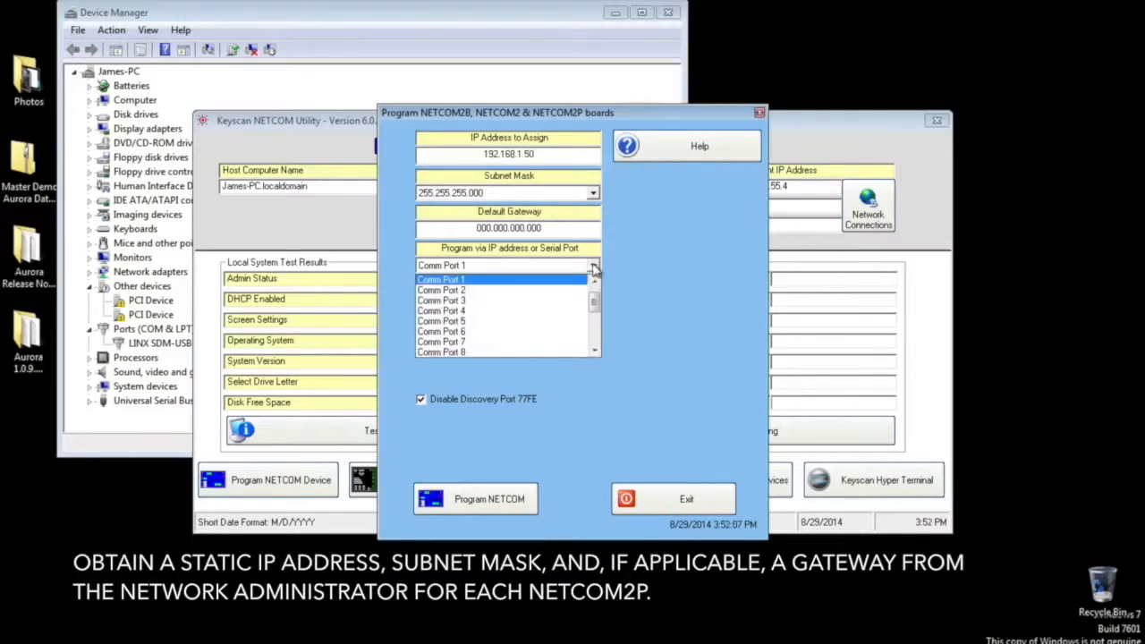
click(440, 301)
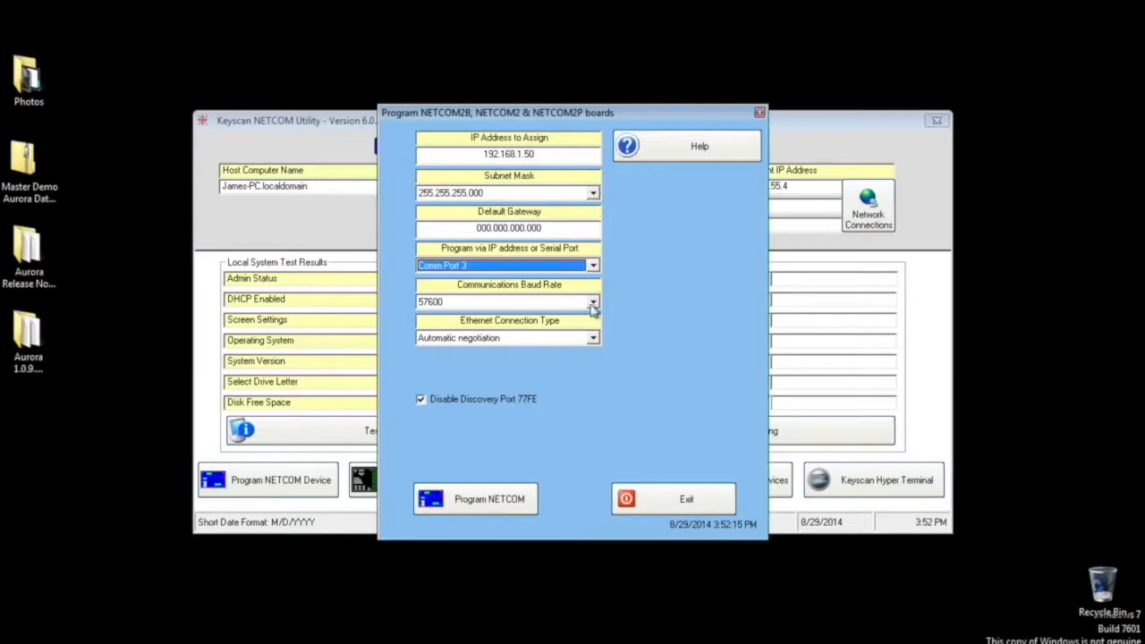
mouse_move(501, 487)
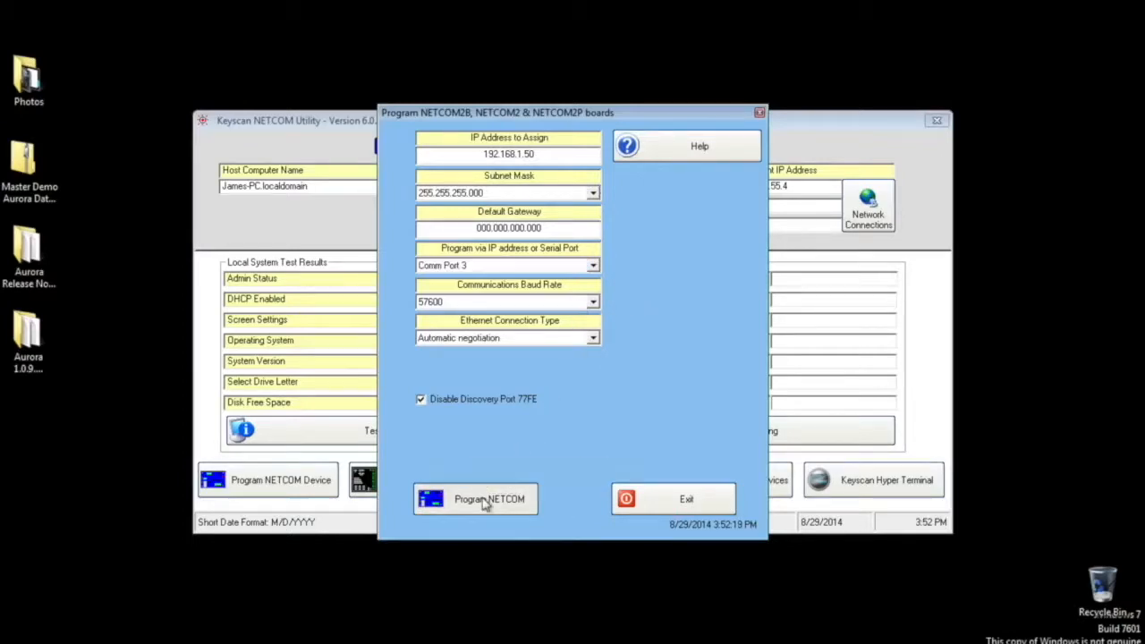
click(476, 497)
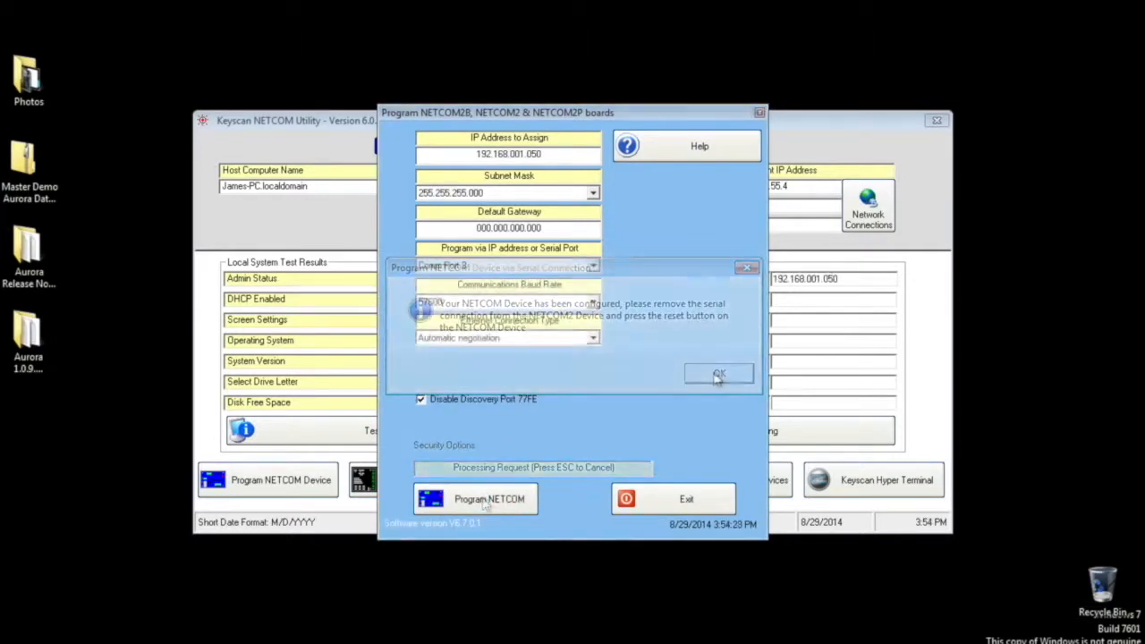